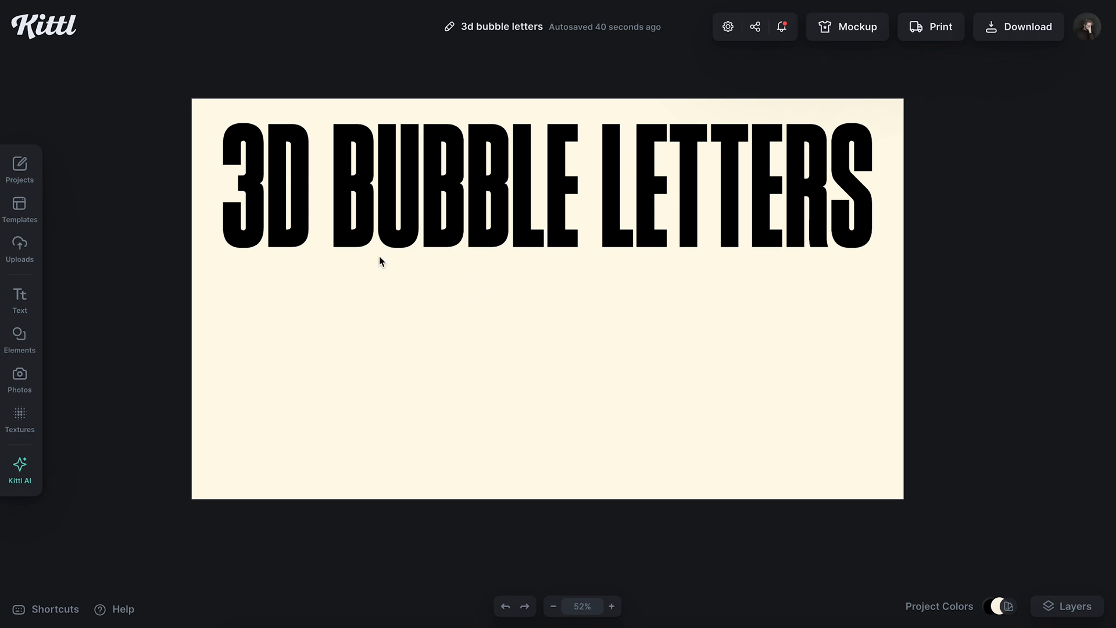
mouse_move(292, 205)
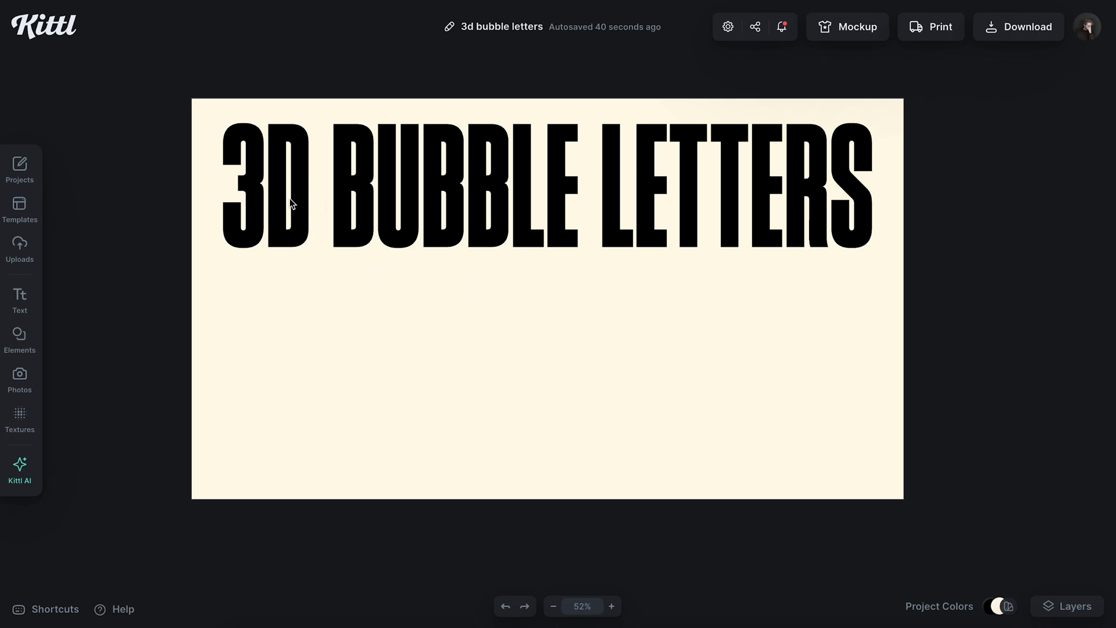
mouse_move(614, 200)
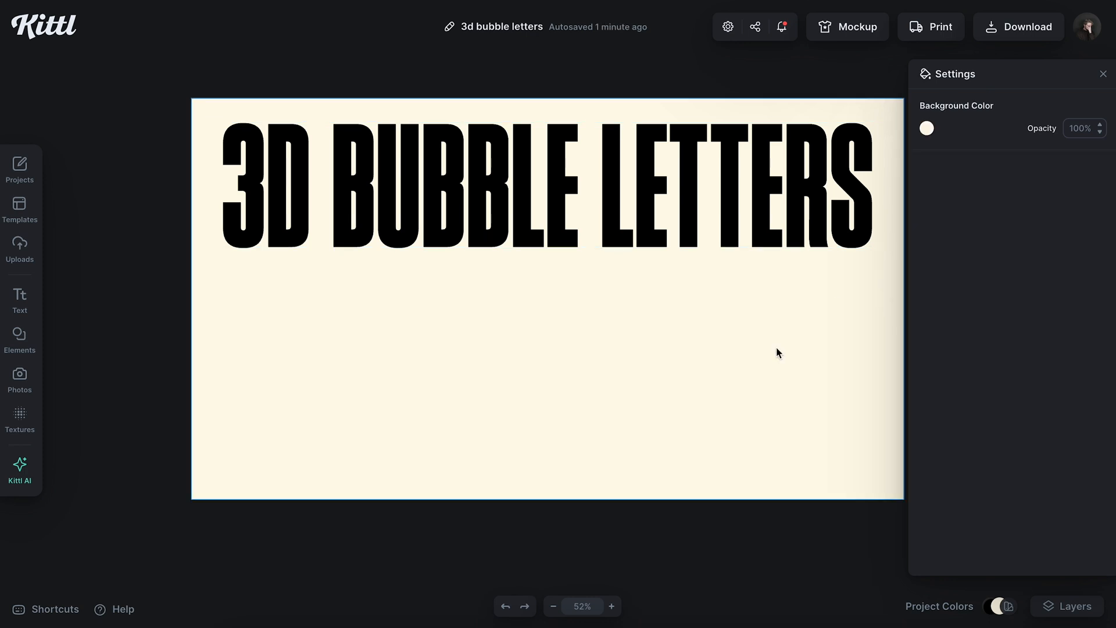
mouse_move(508, 358)
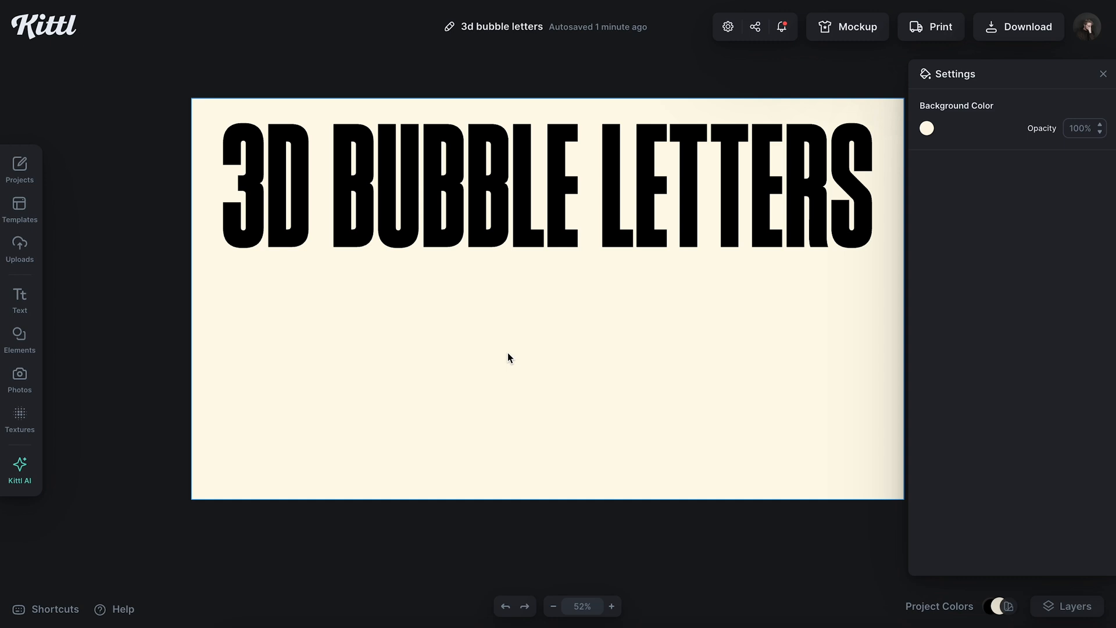
mouse_move(184, 392)
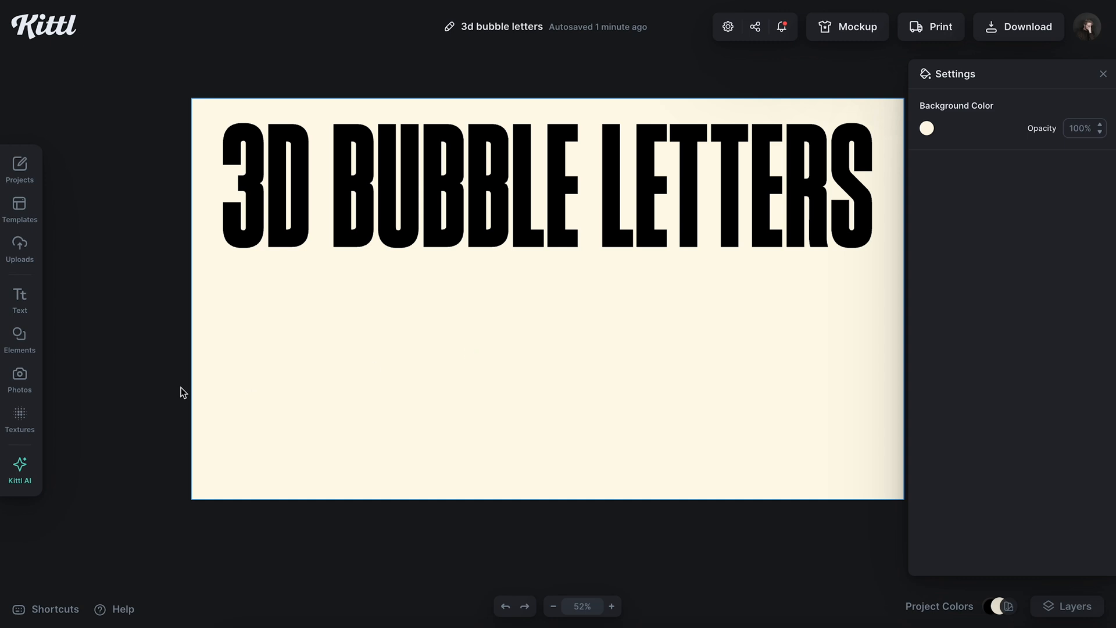
mouse_move(20, 334)
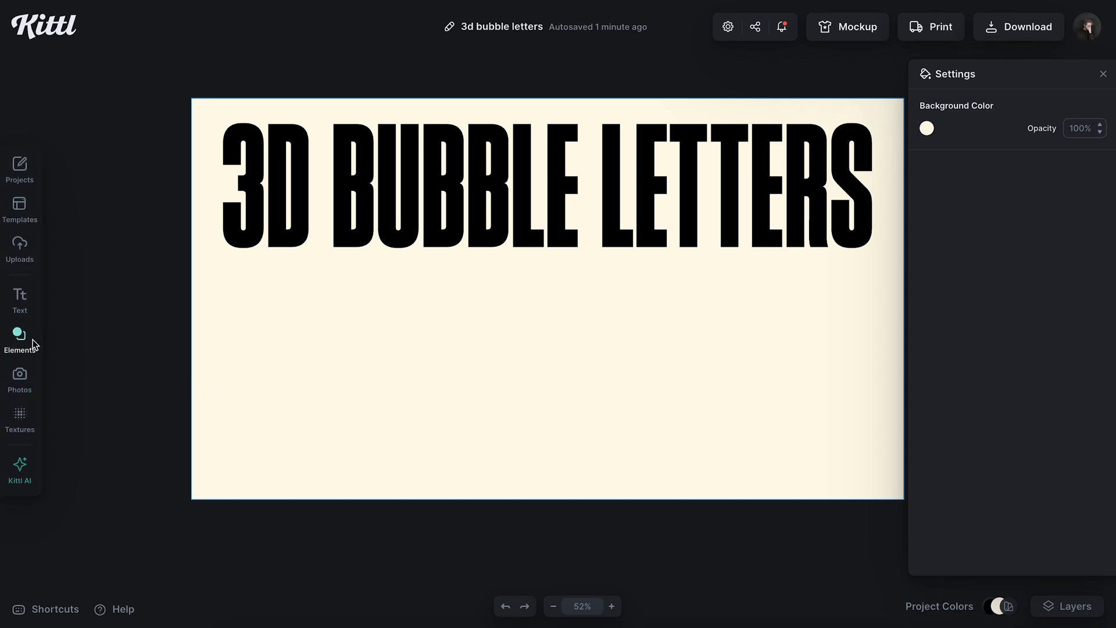
Search the Elements library for 'bubble' and browse down to the blue 3D bubble letters.
click(20, 339)
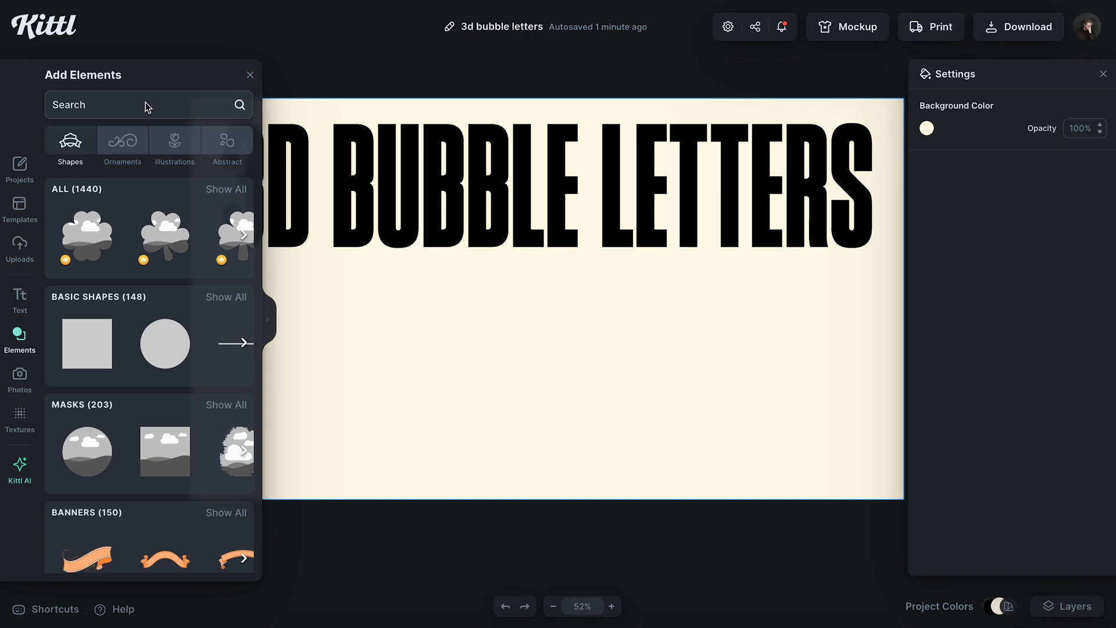
text(bubble)
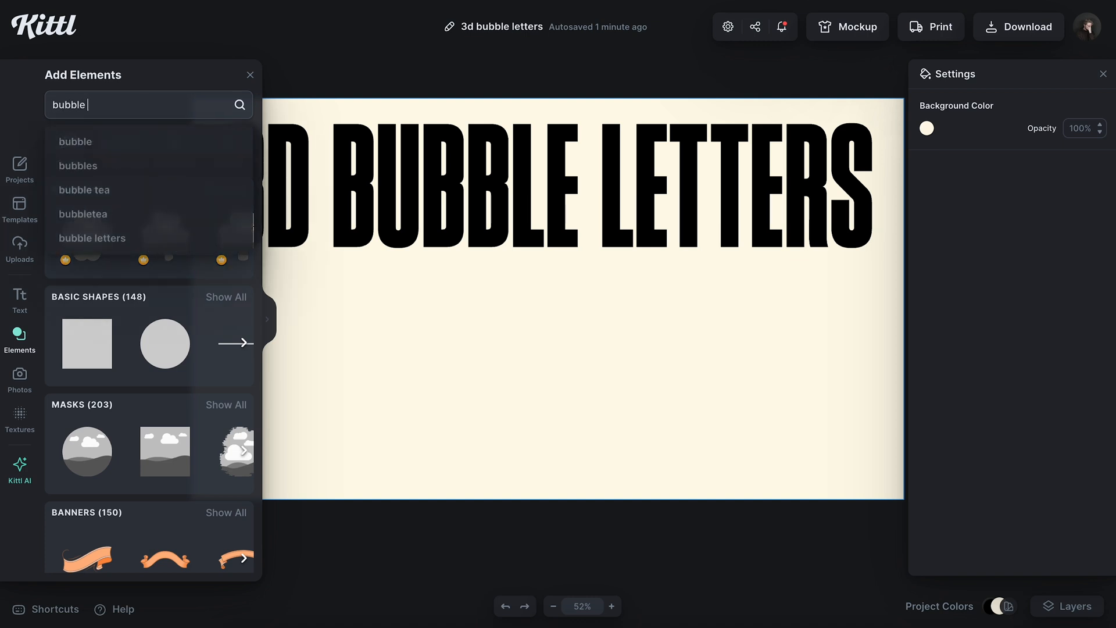
scroll(down, 3)
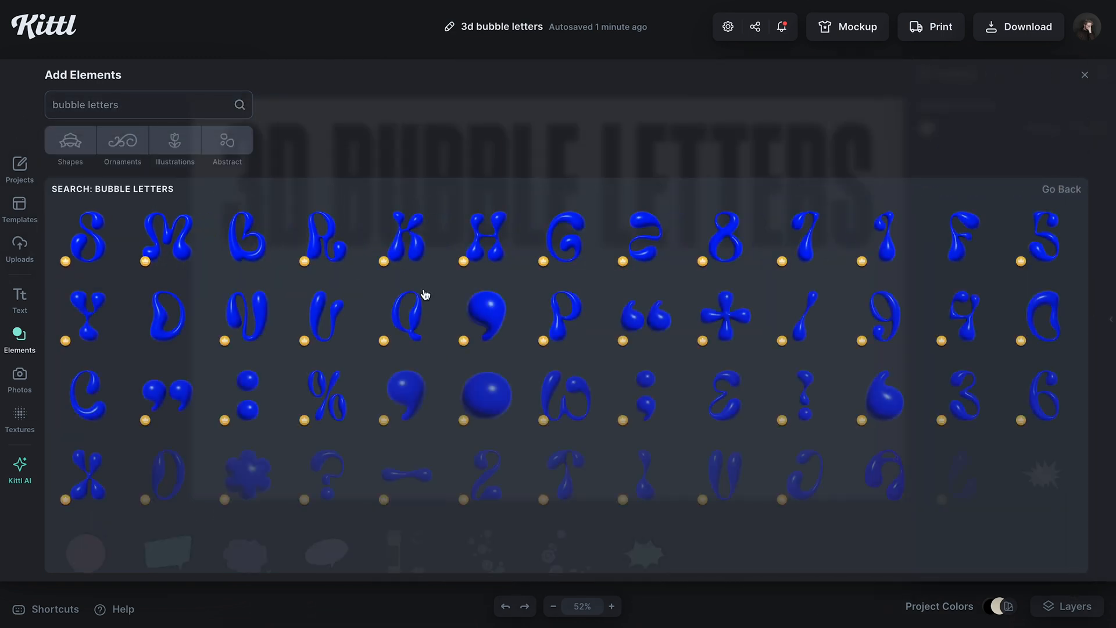
scroll(down, 3)
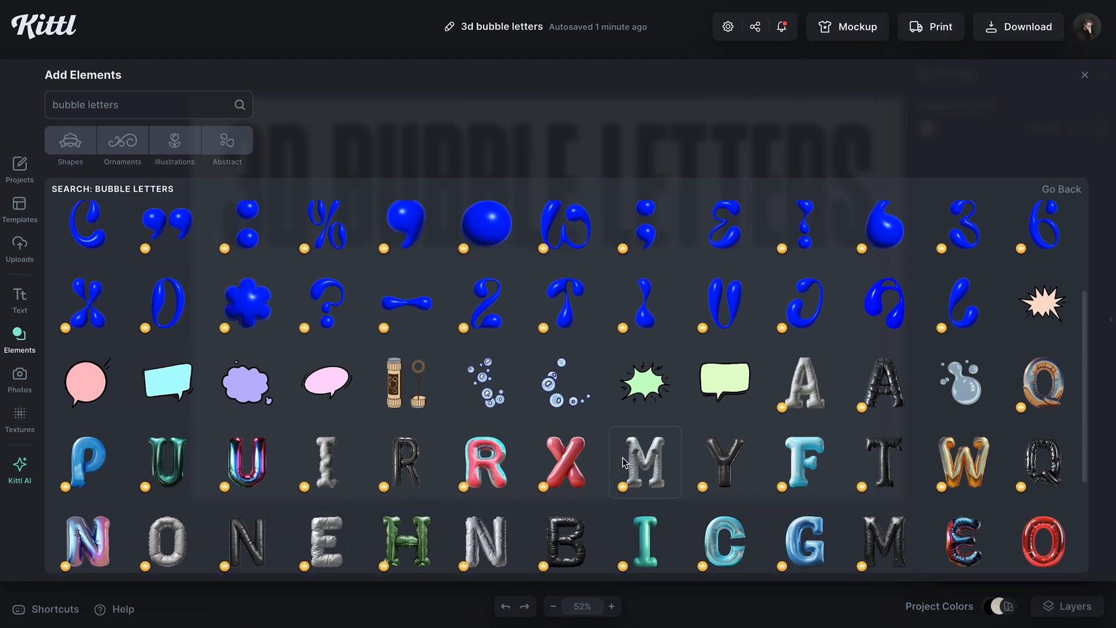
scroll(down, 3)
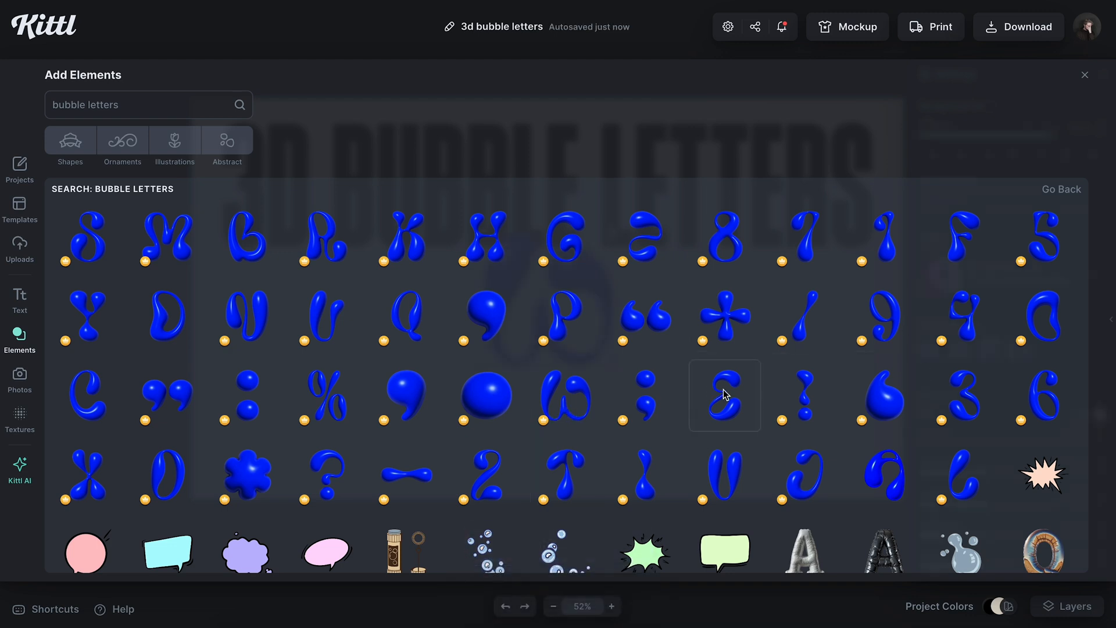
mouse_move(527, 349)
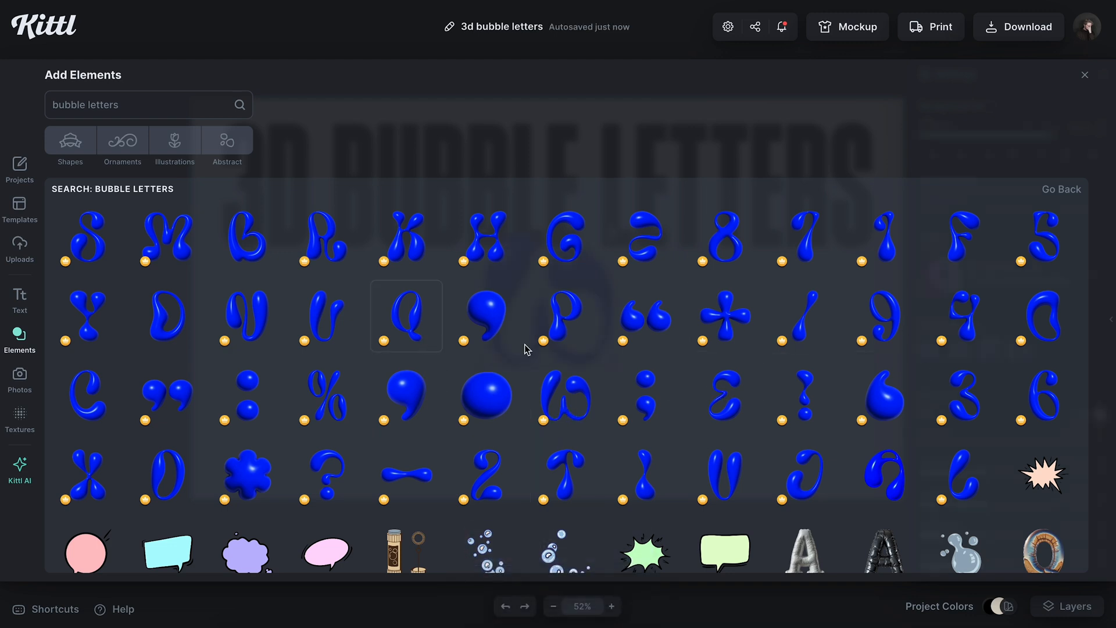
Add a blue bubble letter and the blue bubble question mark to the thumbnail.
click(723, 317)
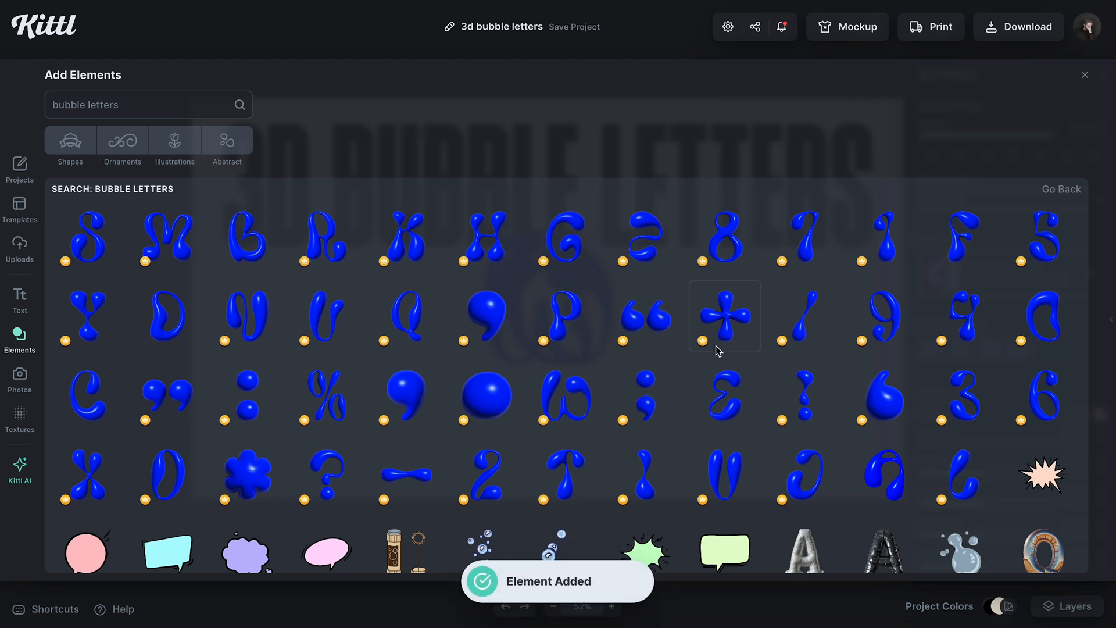
mouse_move(795, 399)
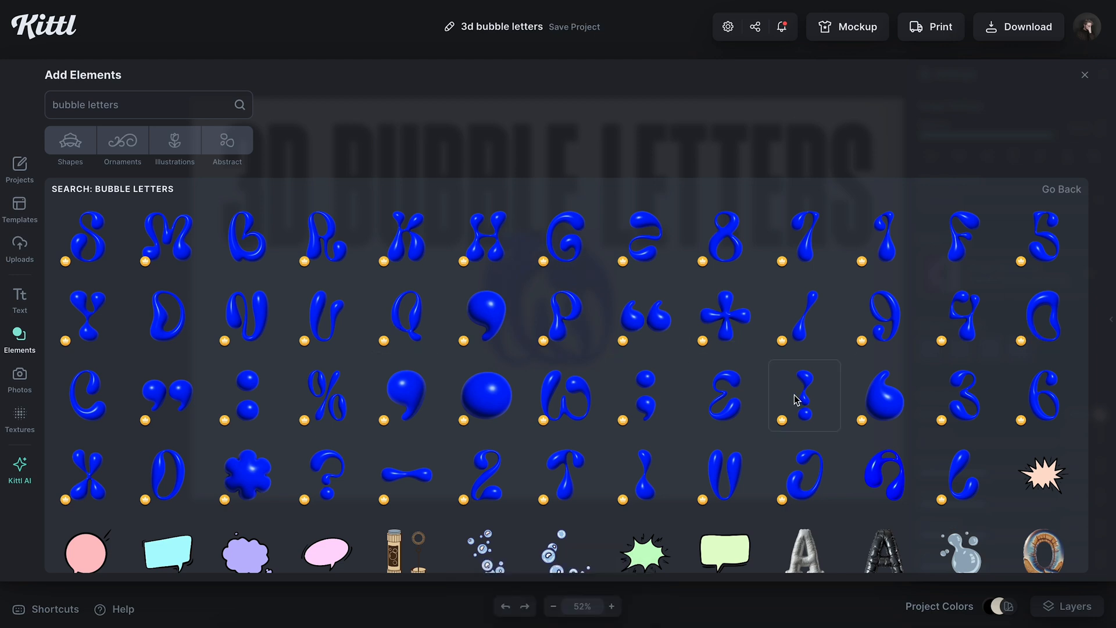
click(803, 395)
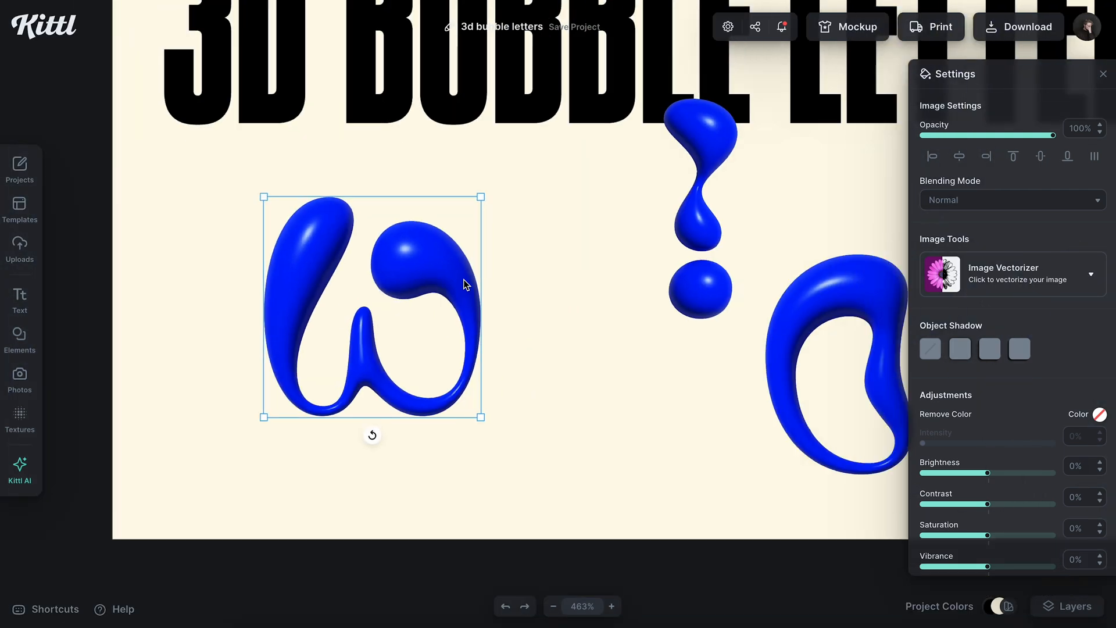
Select the W-shaped bubble letter to arrange the WOW! row beneath the headline.
click(553, 606)
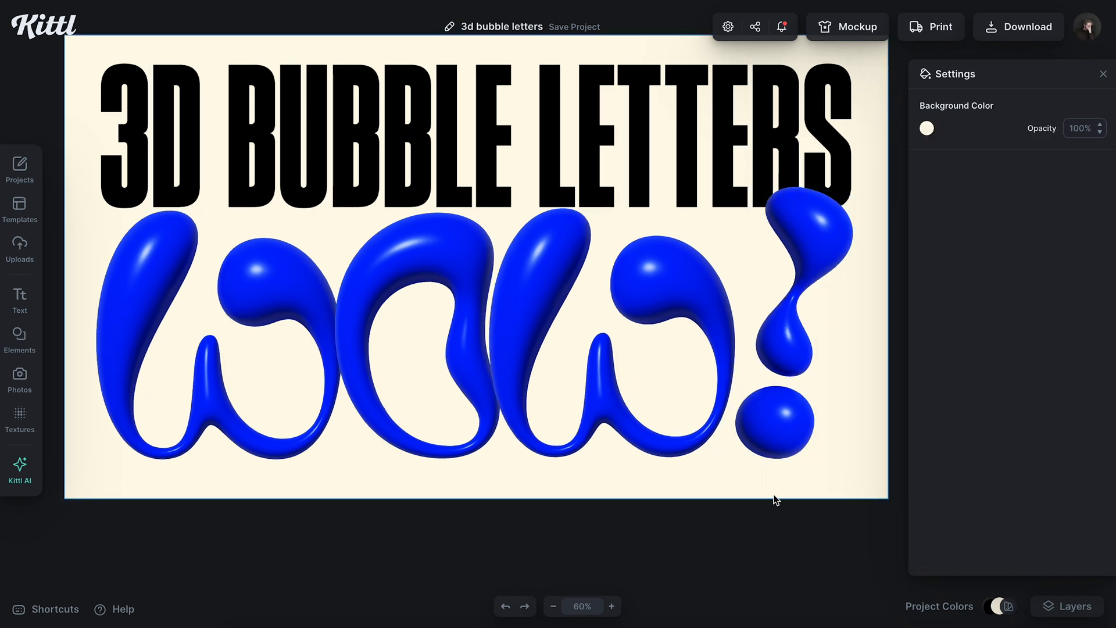
mouse_move(152, 239)
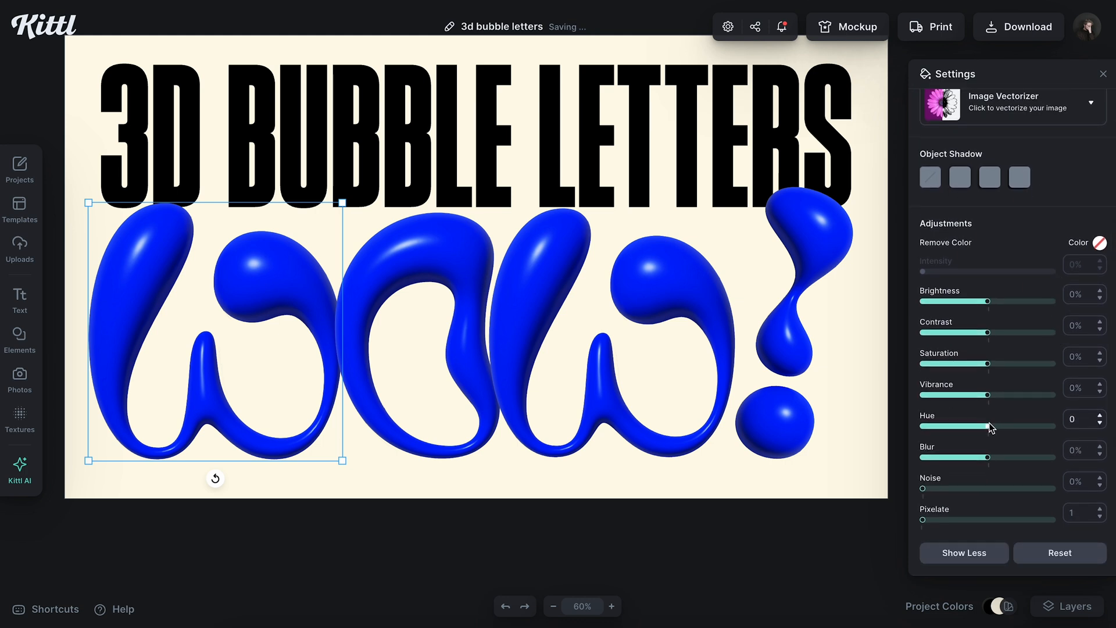
Shift the first W's hue through purple and gold to settle on orange, around 92.
drag(979, 426, 997, 425)
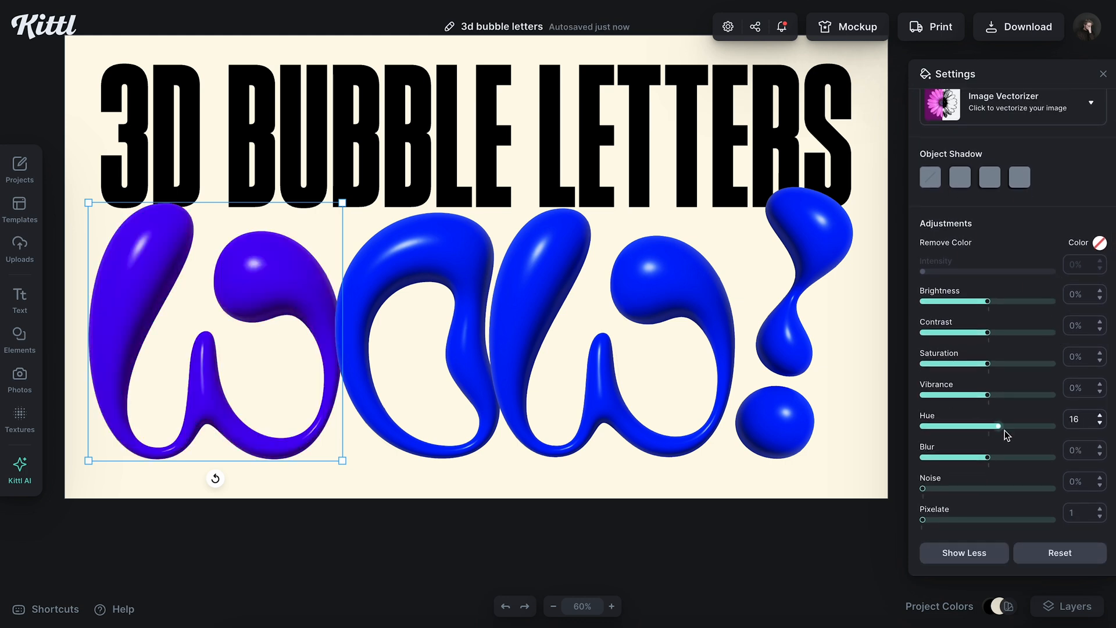
drag(979, 425, 996, 426)
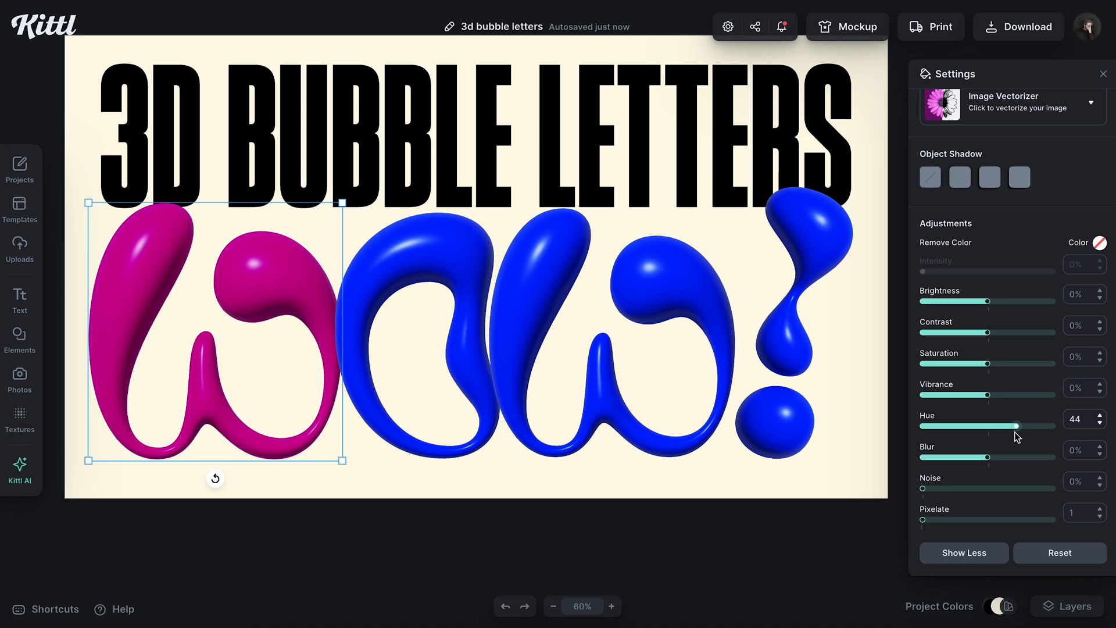
drag(1017, 425, 1036, 426)
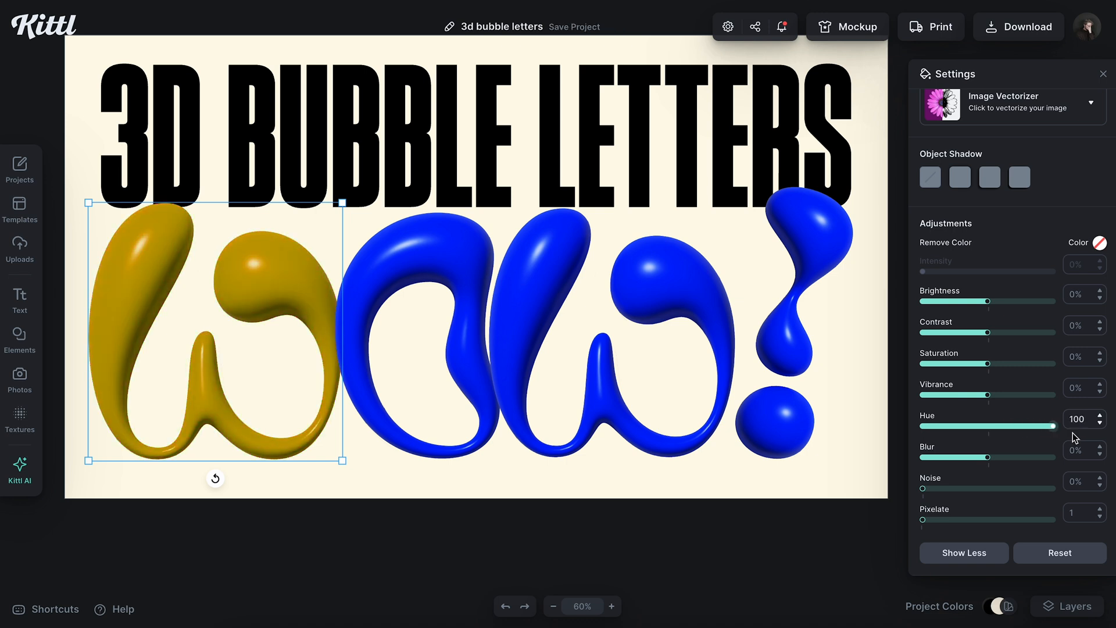
drag(1060, 425, 1053, 425)
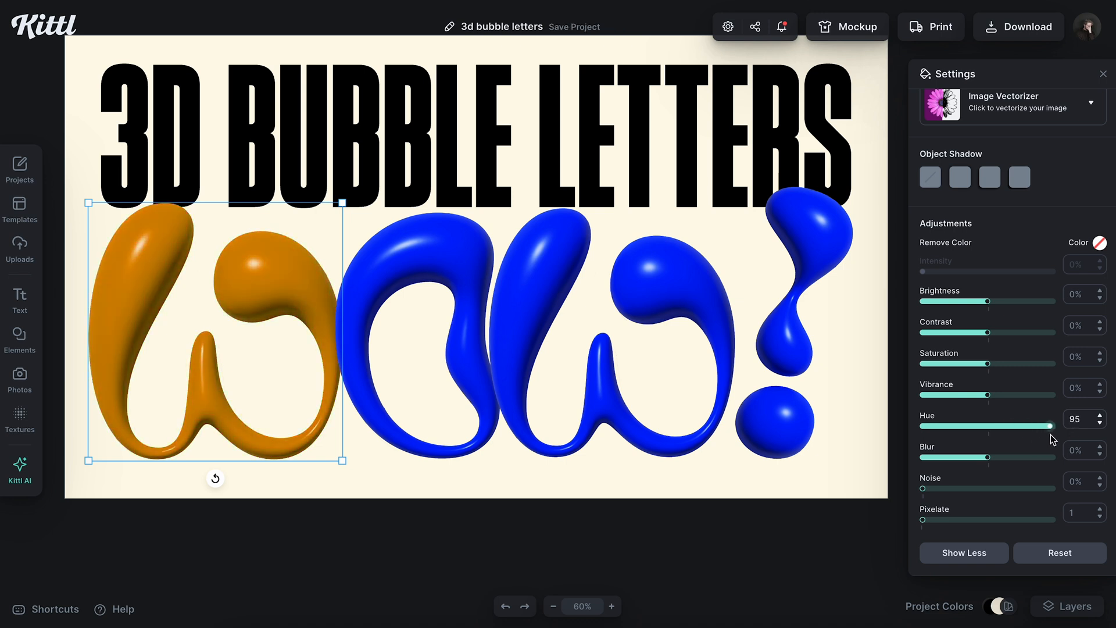
drag(1067, 426, 1057, 426)
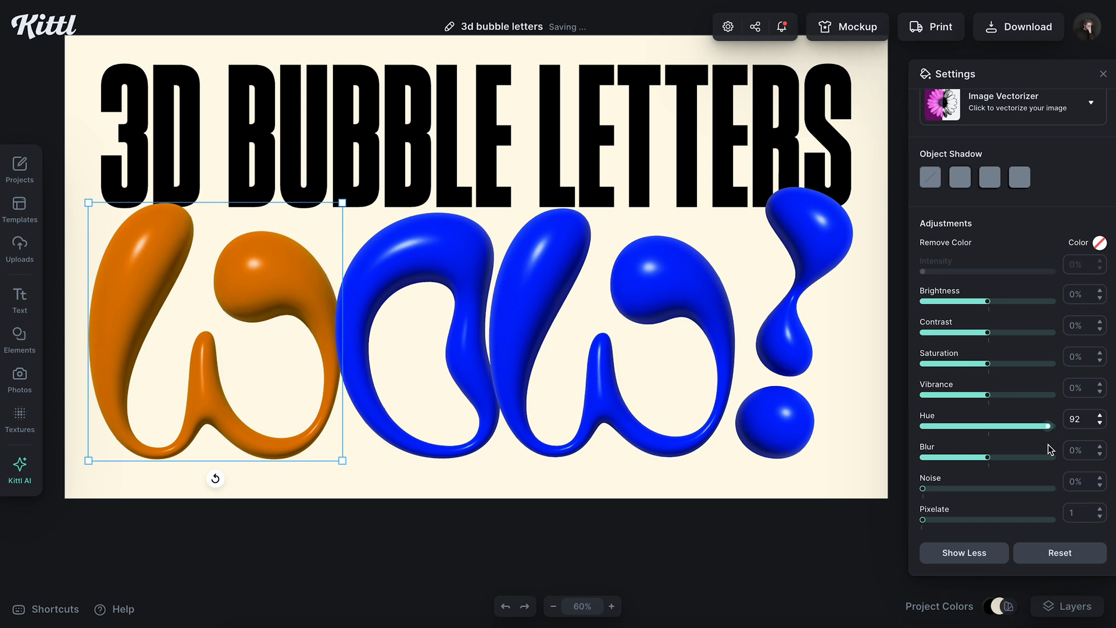